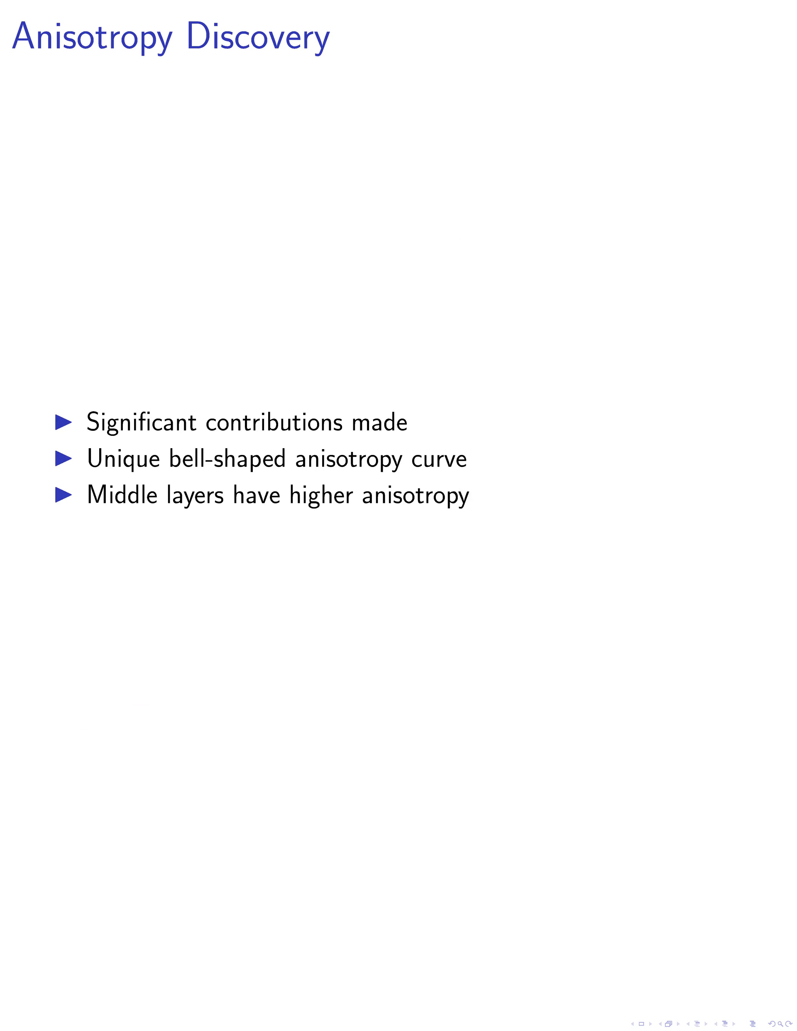
# Advance one slide to 'Anisotropy Progression' on training dynamics.
pyautogui.press('Right')
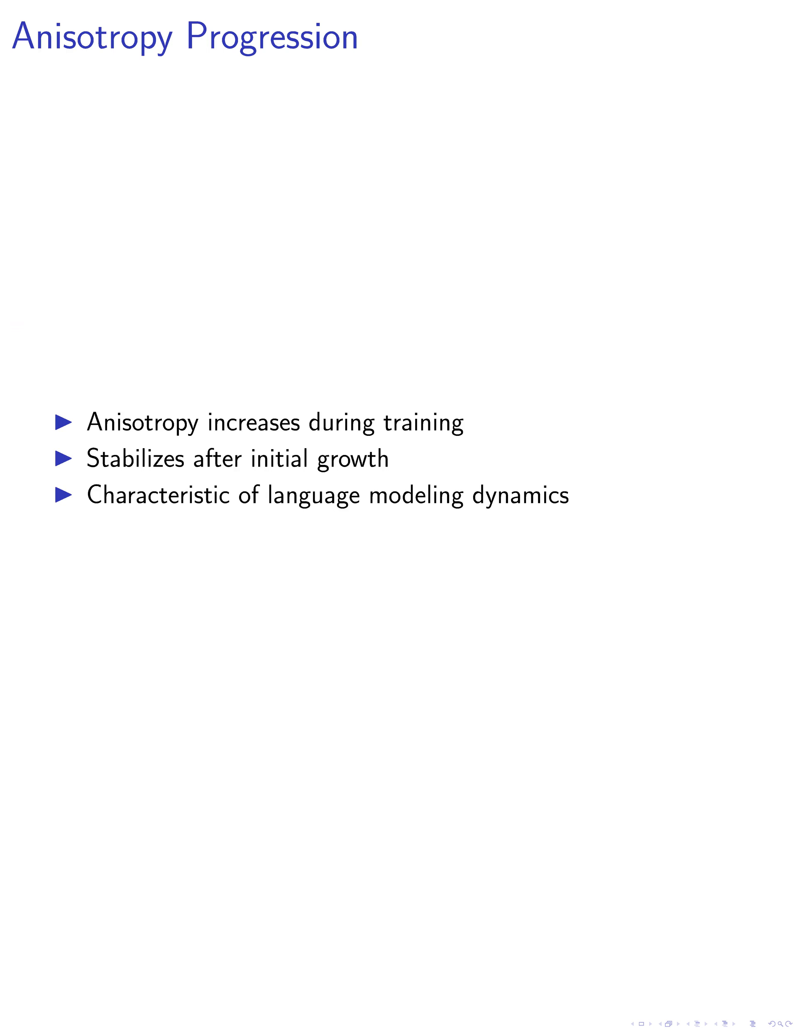
# Advance one slide to 'Methodology' covering enwik8 and SVD-based anisotropy computation.
pyautogui.press('Right')
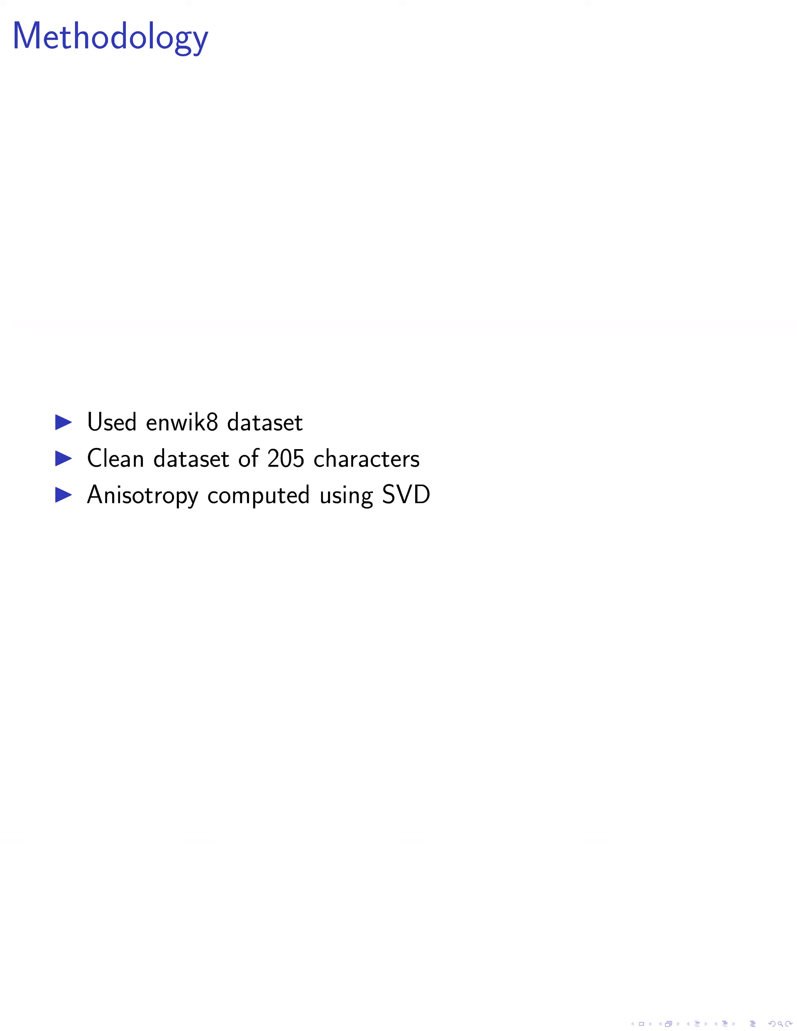
# Advance one slide to 'Results' on encoder consistency and decoders' bell-shaped curve.
pyautogui.press('Right')
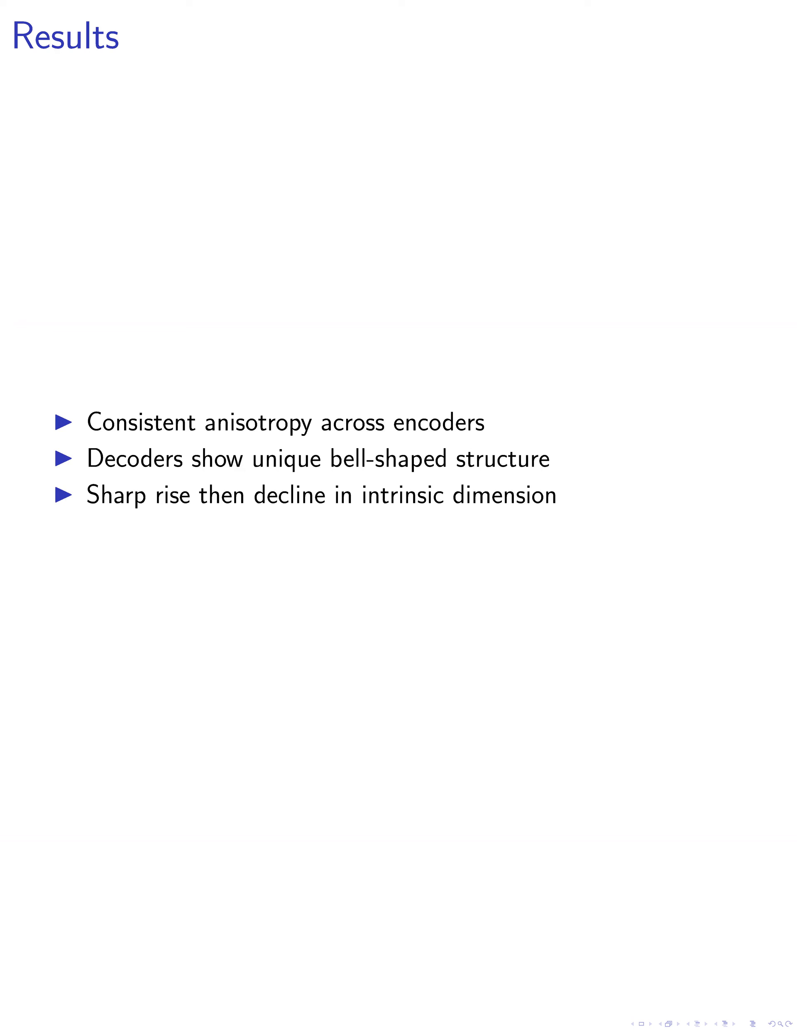